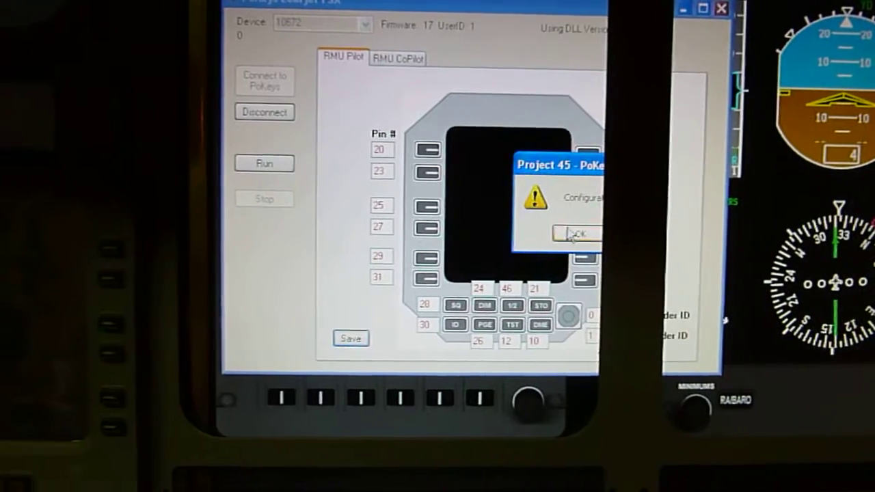
- Acknowledge the PoKeys configuration notice with OK
left_click(577, 234)
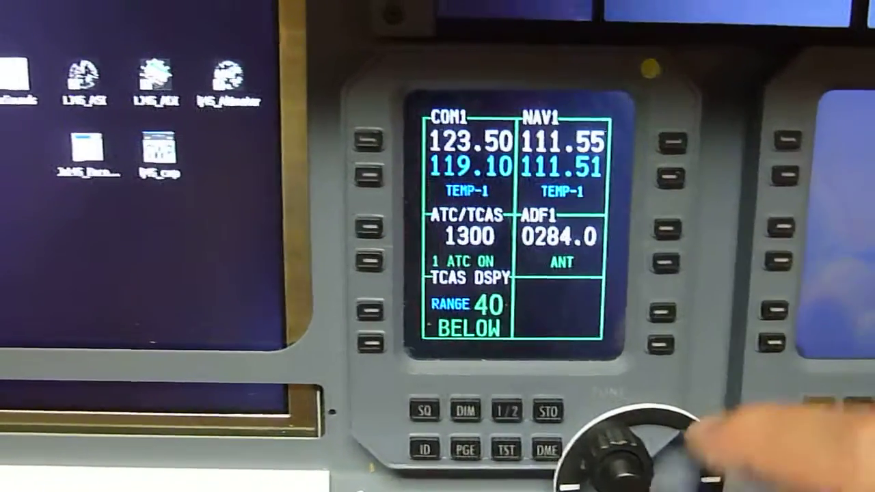
- Tune COM1 123.50/119.10, NAV1 111.55/111.51, ATC 1300 and ADF 0284.0 on the RMU
left_click(673, 326)
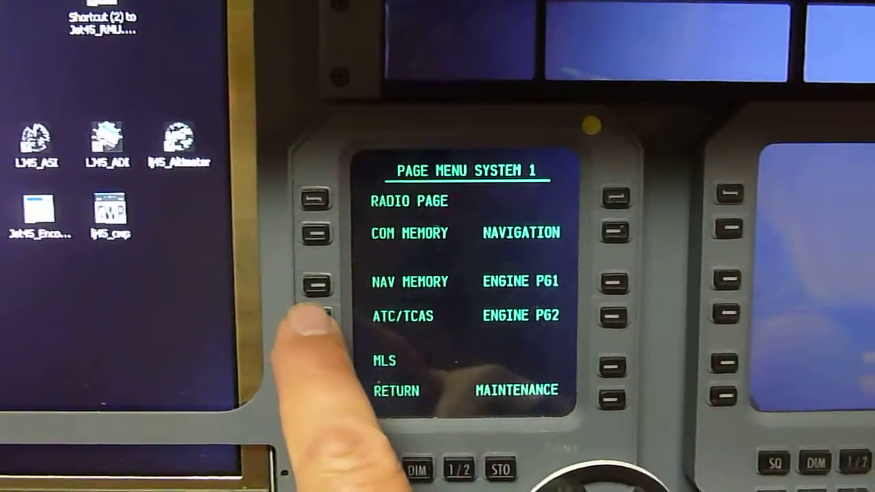
- Open the ATC/TCAS Control page from the RMU page menu
left_click(317, 328)
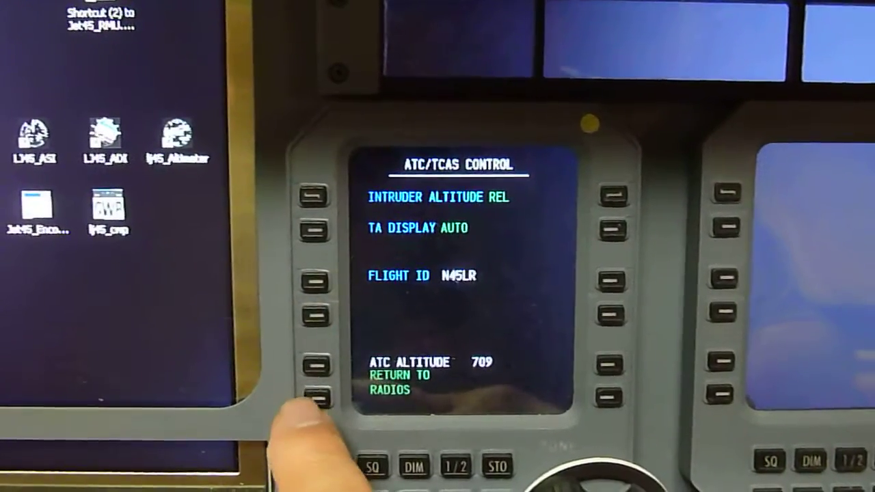